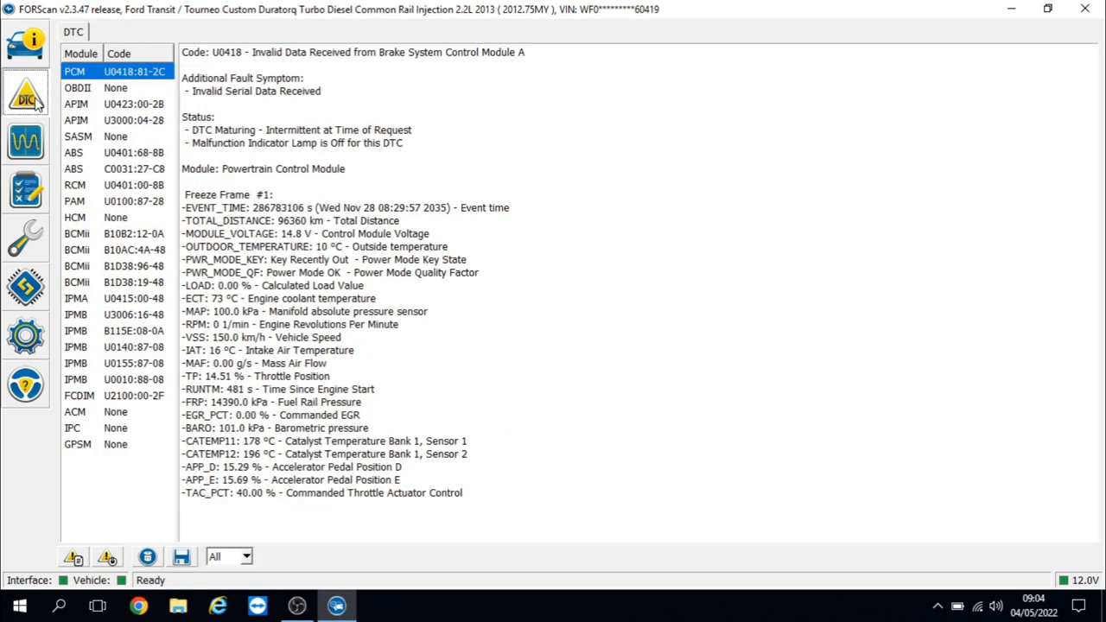
Step: Open the ABS fault C0031:27-C8, left front wheel speed sensor, with its freeze frame
click(112, 169)
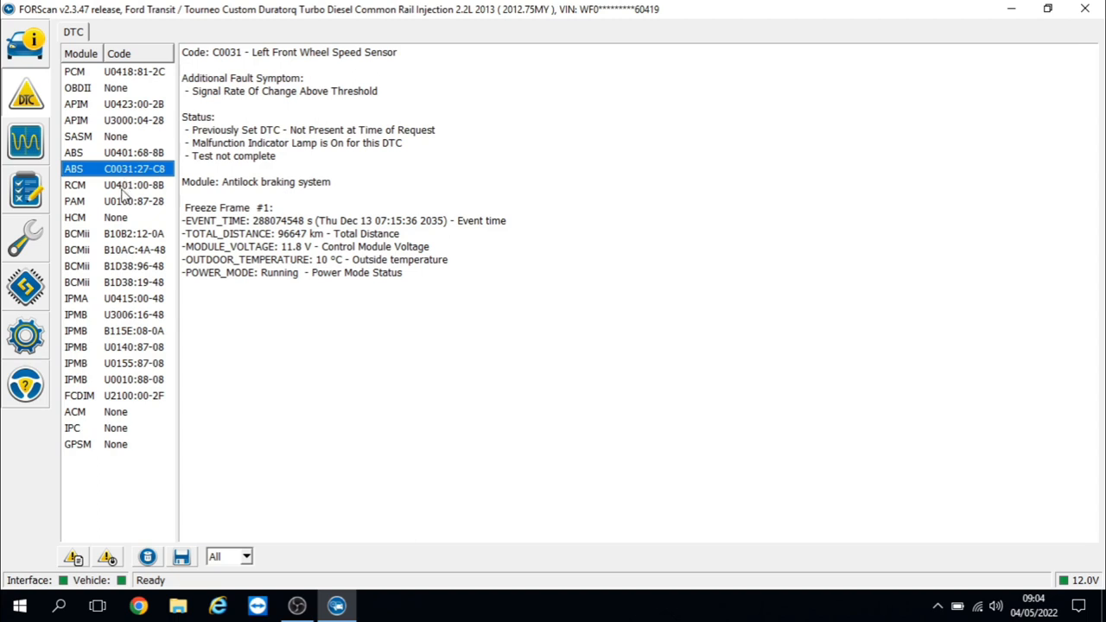
Step: Select IPMB code B115E:08-0A to see the camera module bus signal failure
click(121, 330)
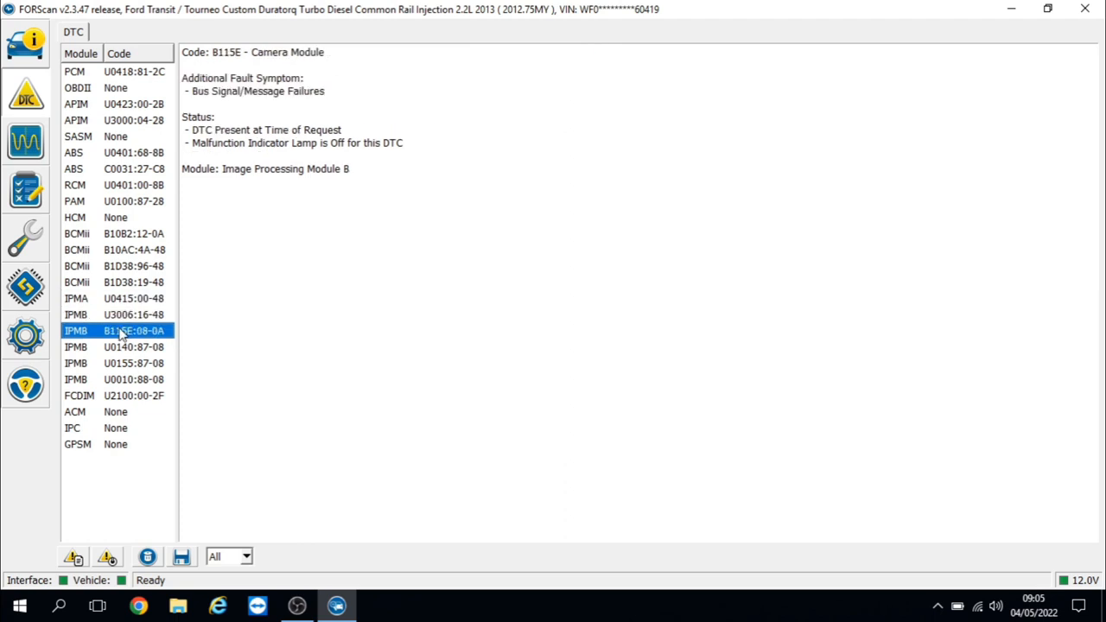
Step: Select FCDIM code U2100:00-2F to see the initial-configuration-not-complete details
click(117, 395)
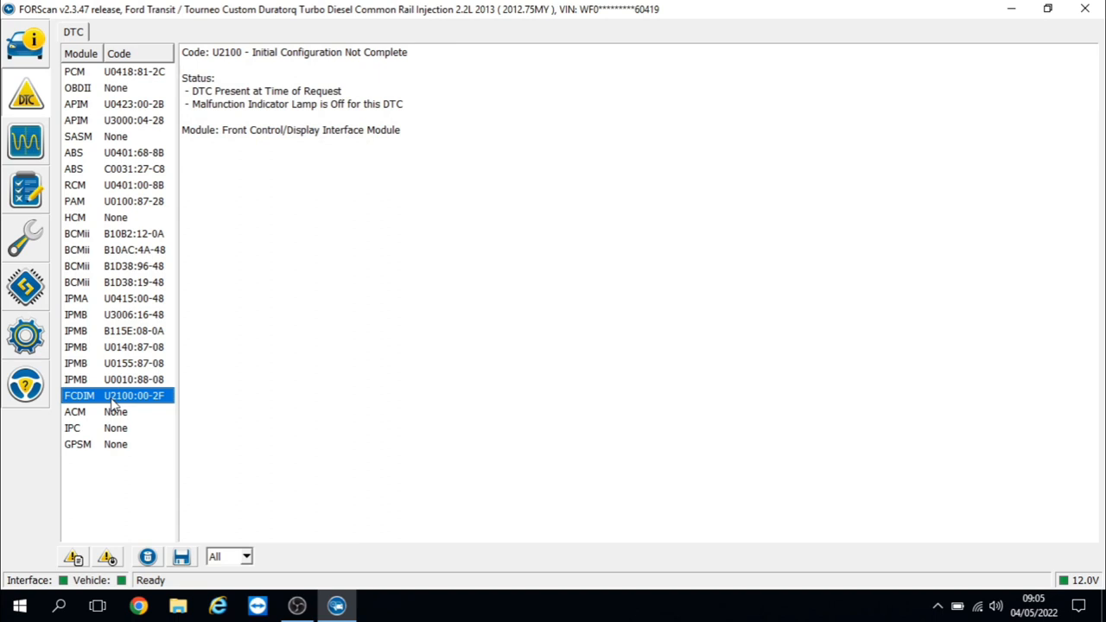